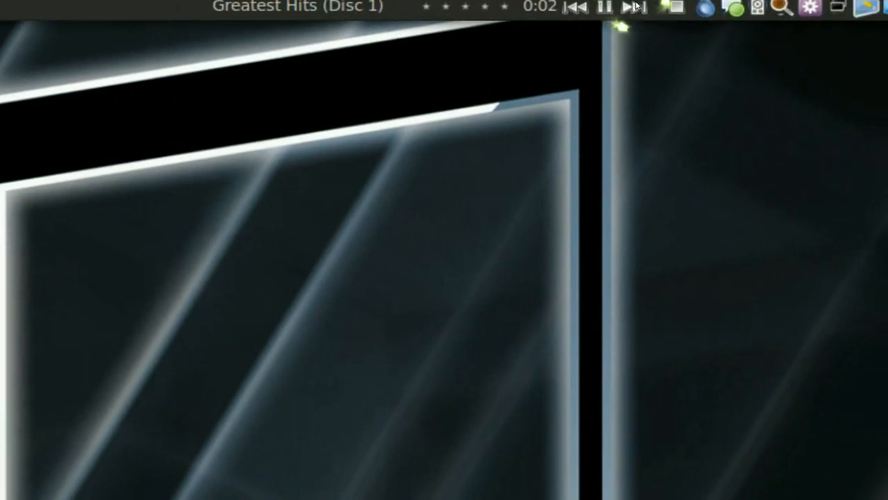
- Skip to the next song, then disable 'Show notification on song change' in the applet's Preferences
{"action": "left_click", "coordinate": [636, 7]}
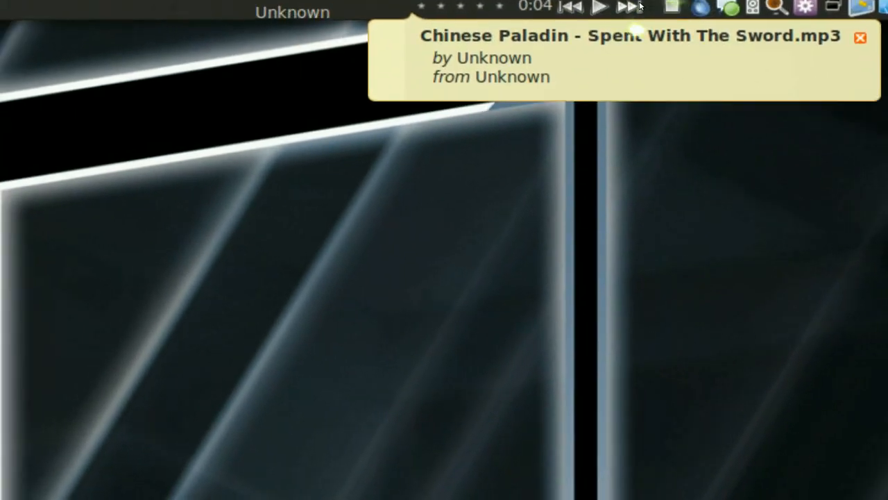
{"action": "right_click", "coordinate": [624, 7]}
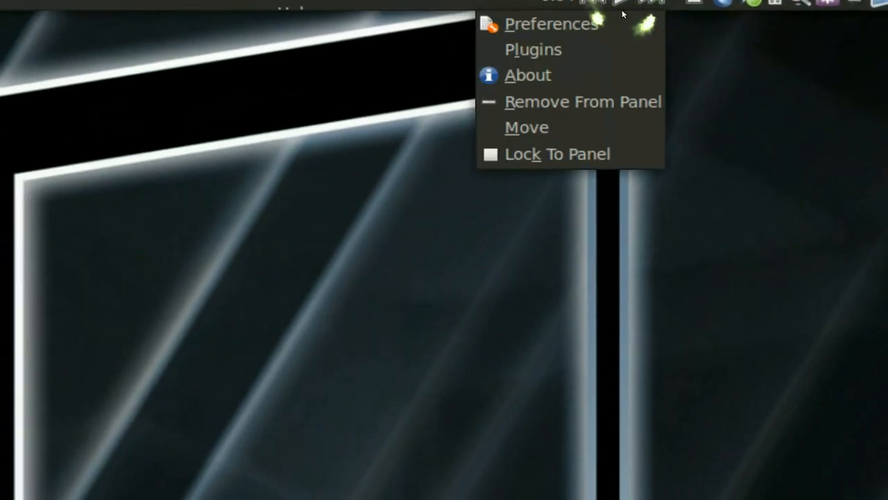
{"action": "left_click", "coordinate": [552, 22]}
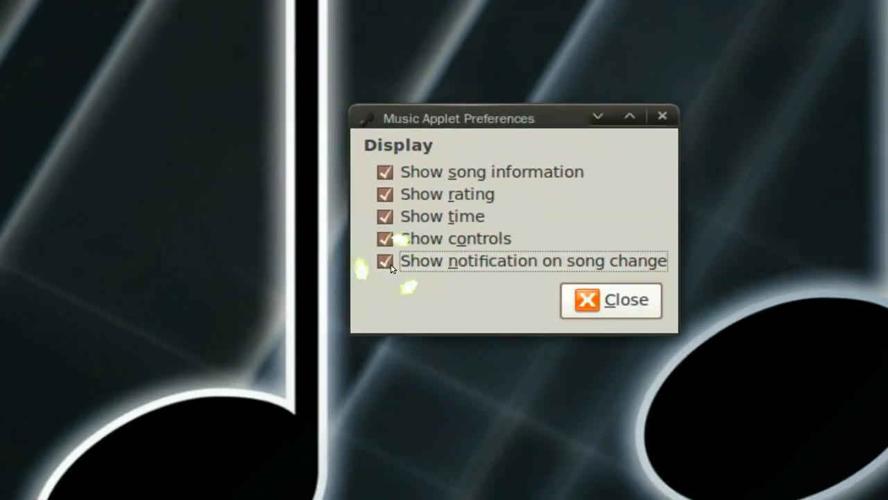
{"action": "left_click", "coordinate": [610, 300]}
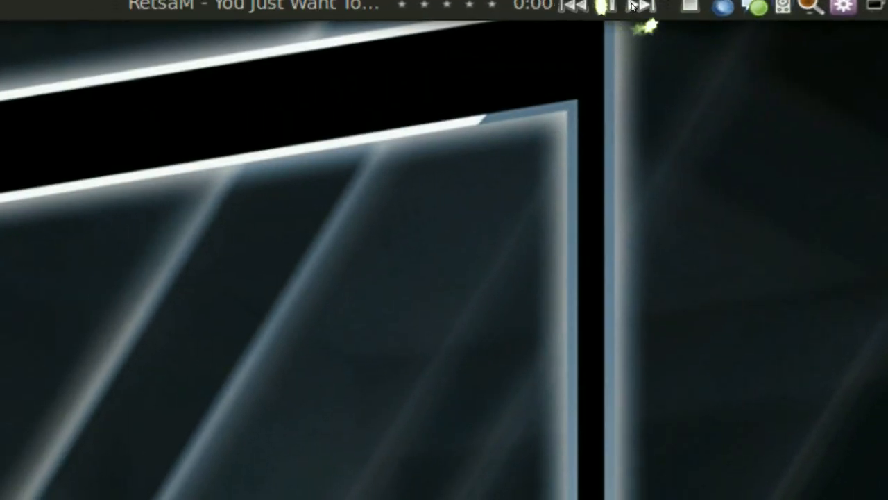
{"action": "left_click", "coordinate": [611, 6]}
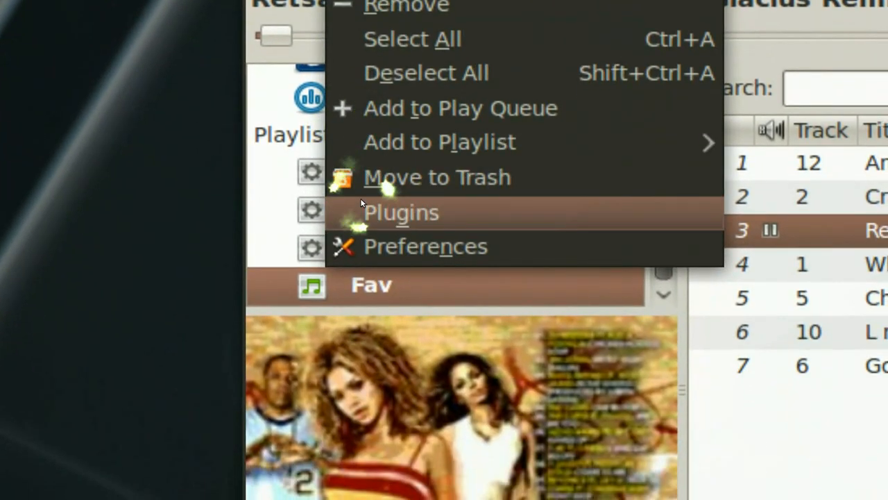
- Enable Rhythmbox's 'Minimize to tray' plugin and close the player window to the tray
{"action": "left_click", "coordinate": [402, 213]}
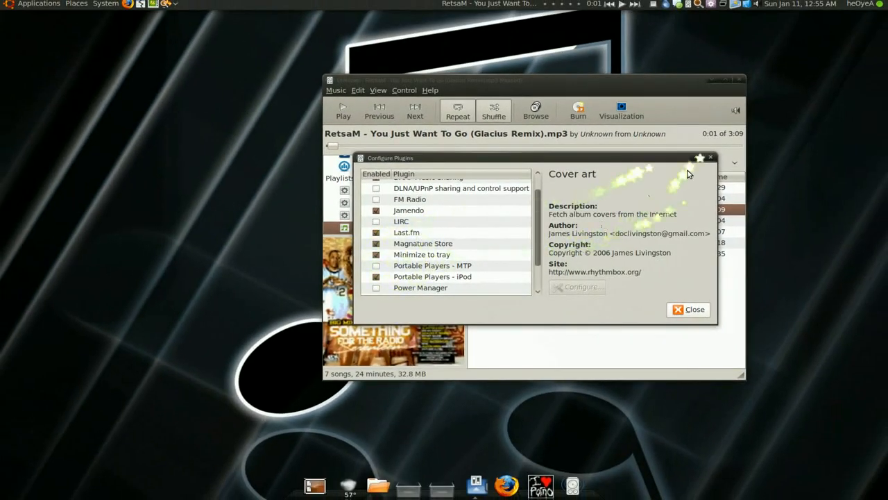
{"action": "left_click", "coordinate": [693, 308]}
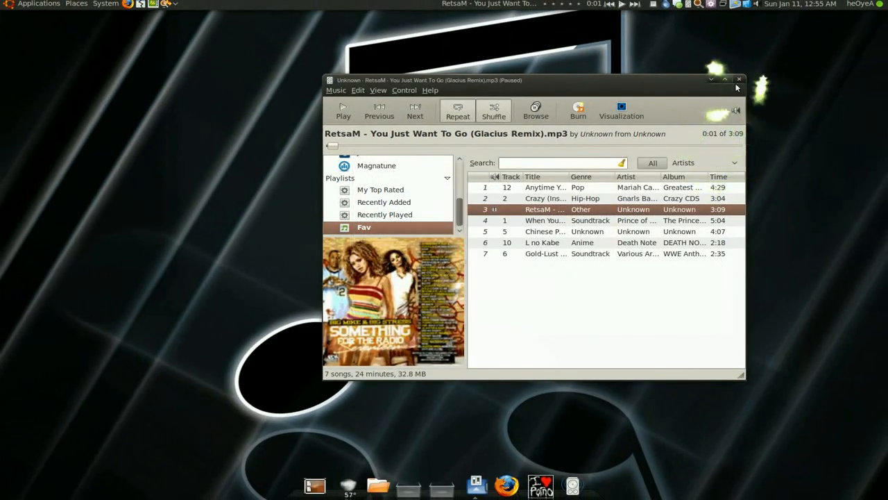
{"action": "left_click", "coordinate": [738, 79]}
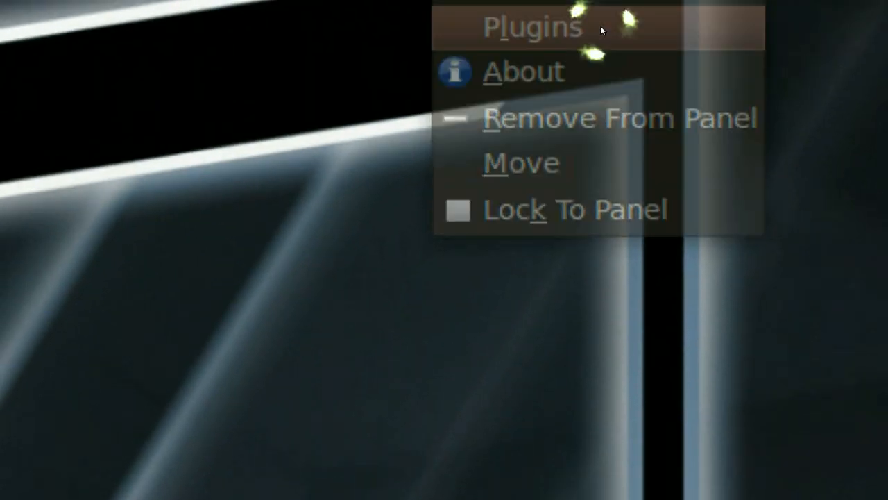
- Review the applet's supported player plugins with Rhythmbox preferred, then close the list
{"action": "left_click", "coordinate": [530, 28]}
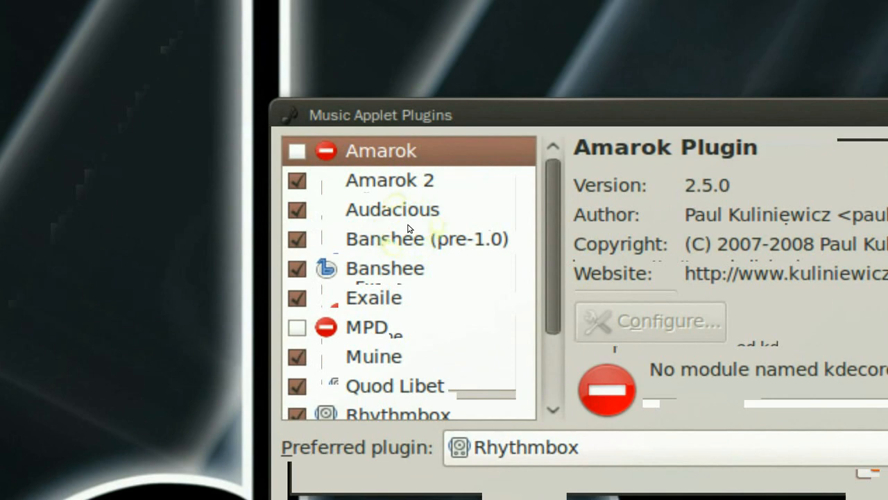
{"action": "scroll", "scroll_direction": "down", "scroll_amount": 3}
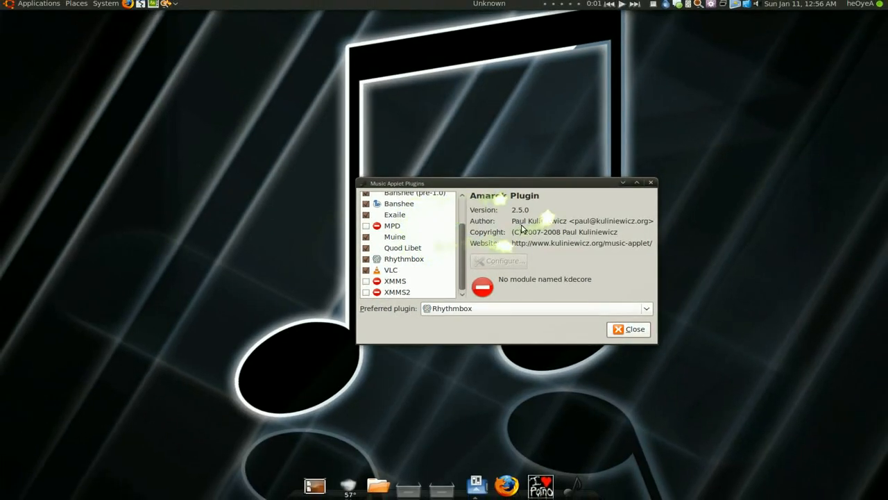
{"action": "left_click", "coordinate": [627, 327]}
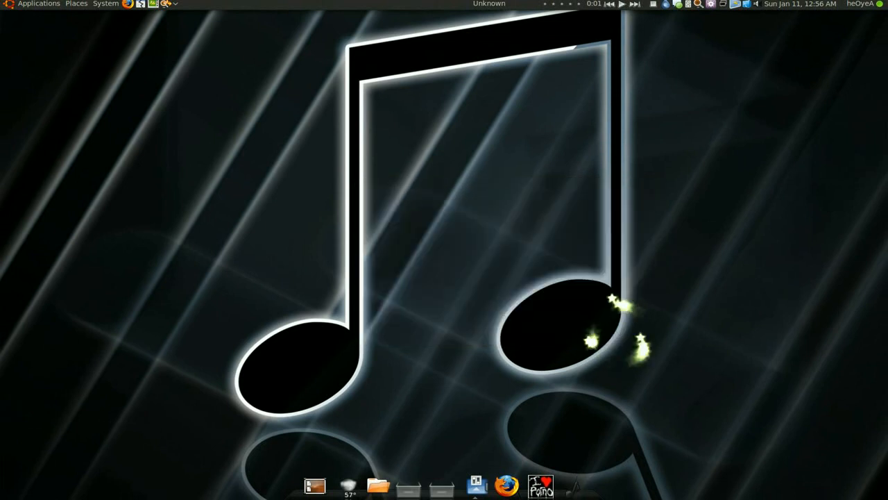